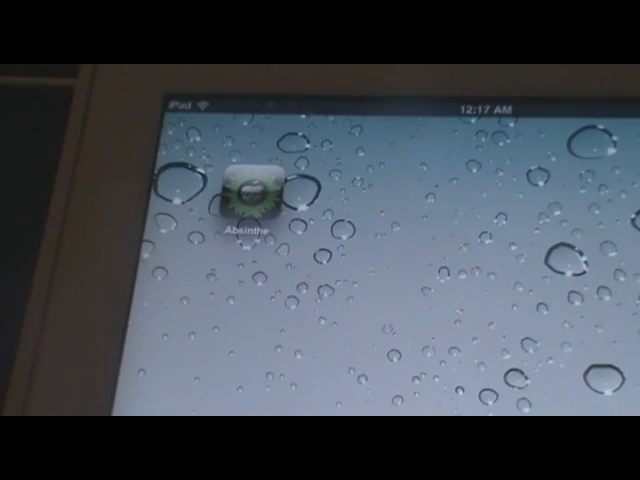
Step: Launch Absinthe from the iPad home screen to run the jailbreak
{"action": "left_click", "coordinate": [252, 193]}
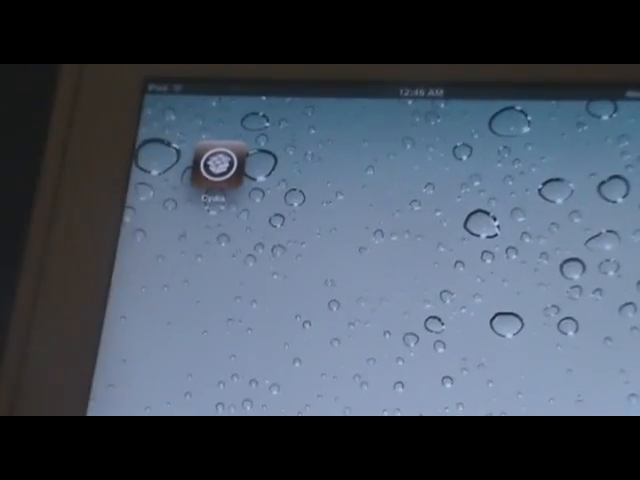
Step: Open Cydia and scroll its Home page to the Credits footer showing iPad 2 WiFi, iOS 5.0.1
{"action": "left_click", "coordinate": [220, 165]}
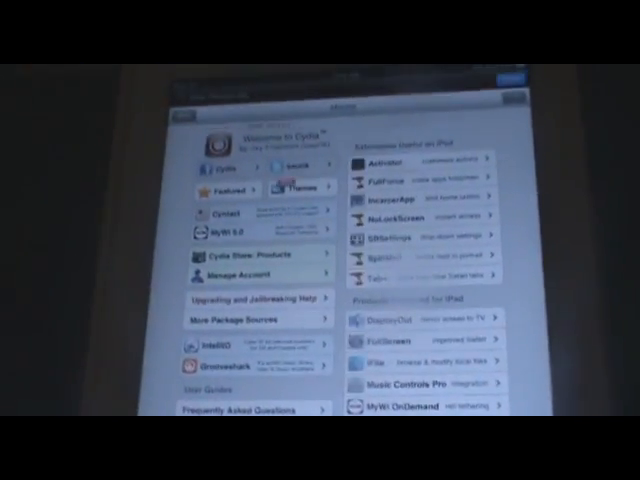
{"action": "scroll", "scroll_direction": "down", "scroll_amount": 3}
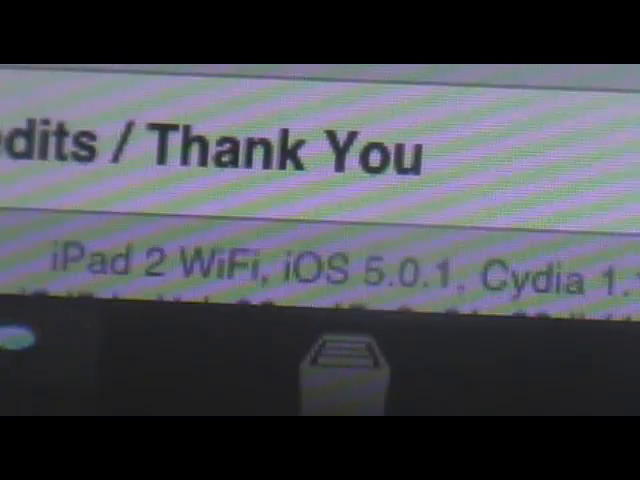
{"action": "scroll", "scroll_direction": "up", "scroll_amount": 3}
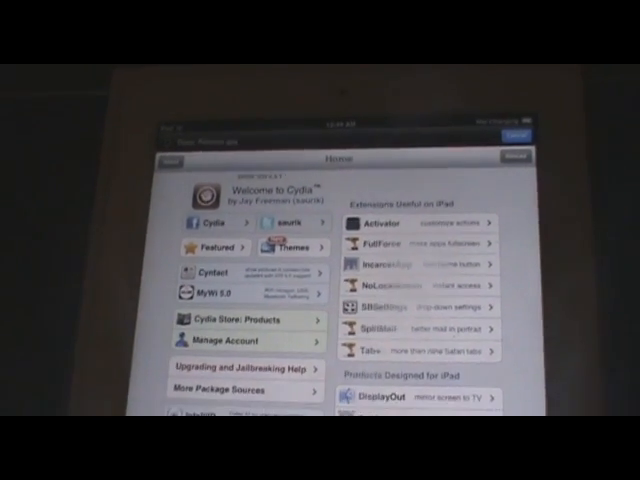
{"action": "scroll", "scroll_direction": "down", "scroll_amount": 3}
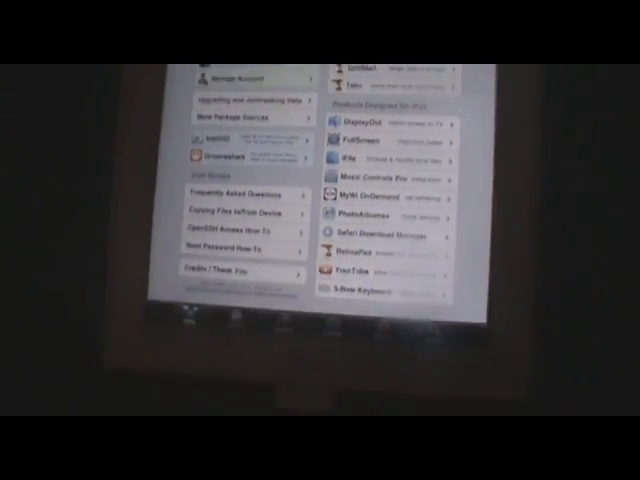